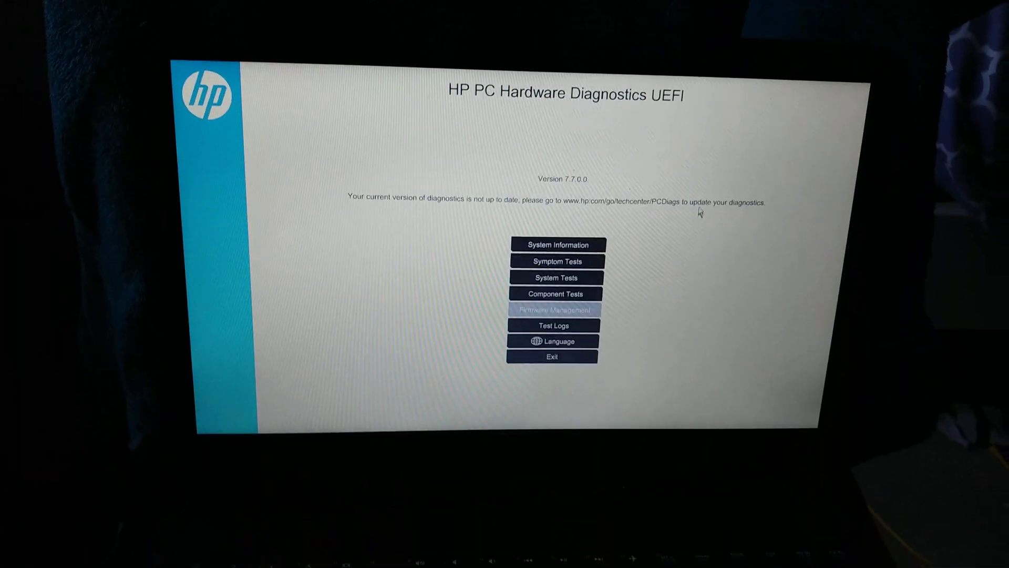
Keep English as the interface language and go to the Symptom Tests list.
{"action": "left_click", "coordinate": [552, 341]}
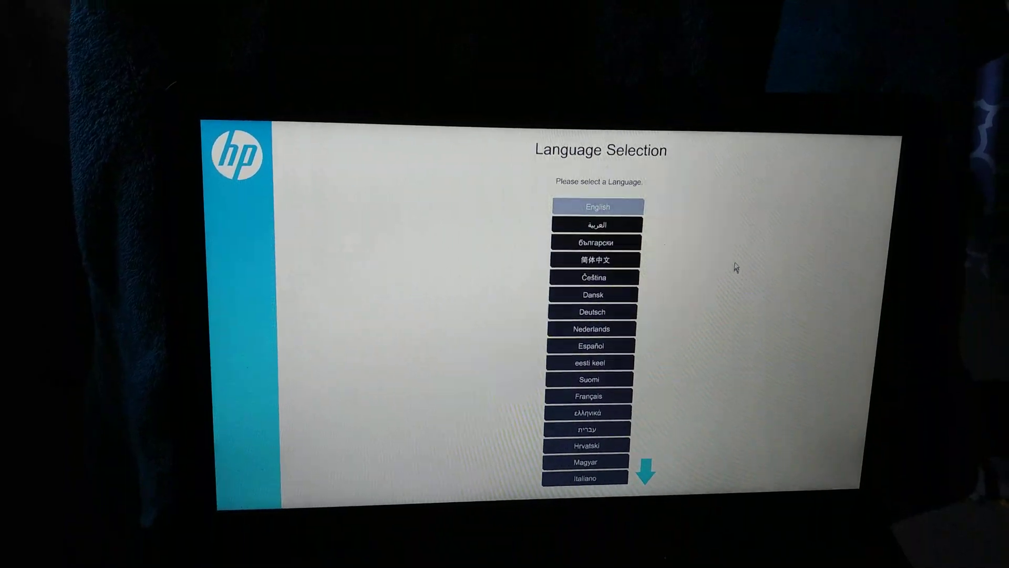
{"action": "left_click", "coordinate": [597, 206]}
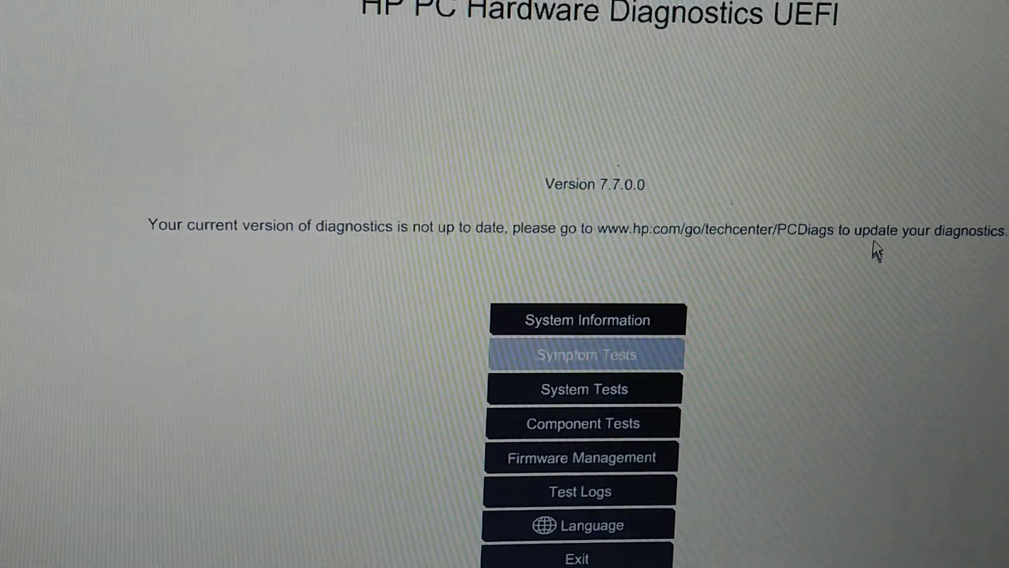
{"action": "left_click", "coordinate": [585, 355]}
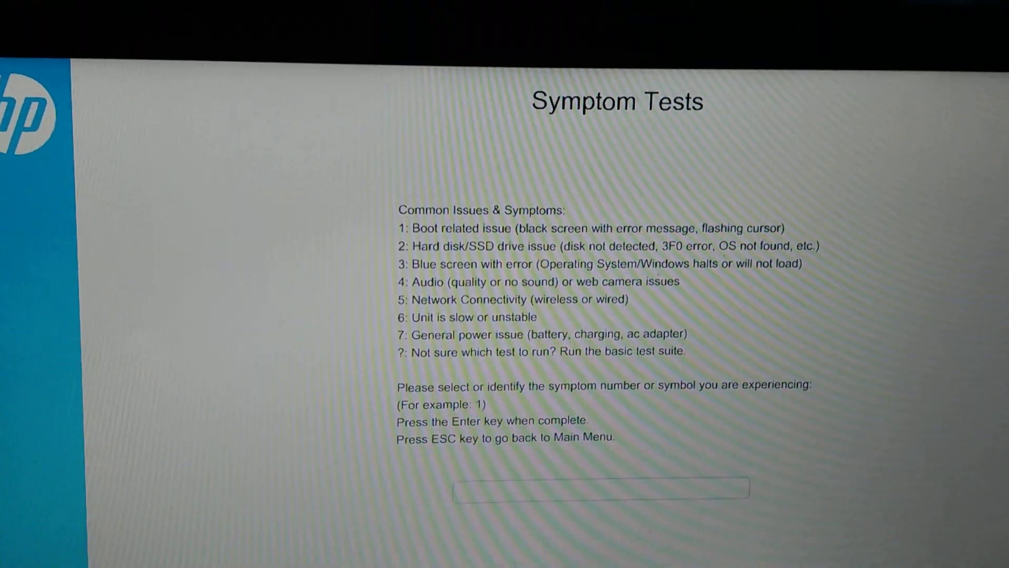
Choose symptom 7, General Power Issues, to reach the battery and AC adapter tests.
{"action": "type", "text": "7"}
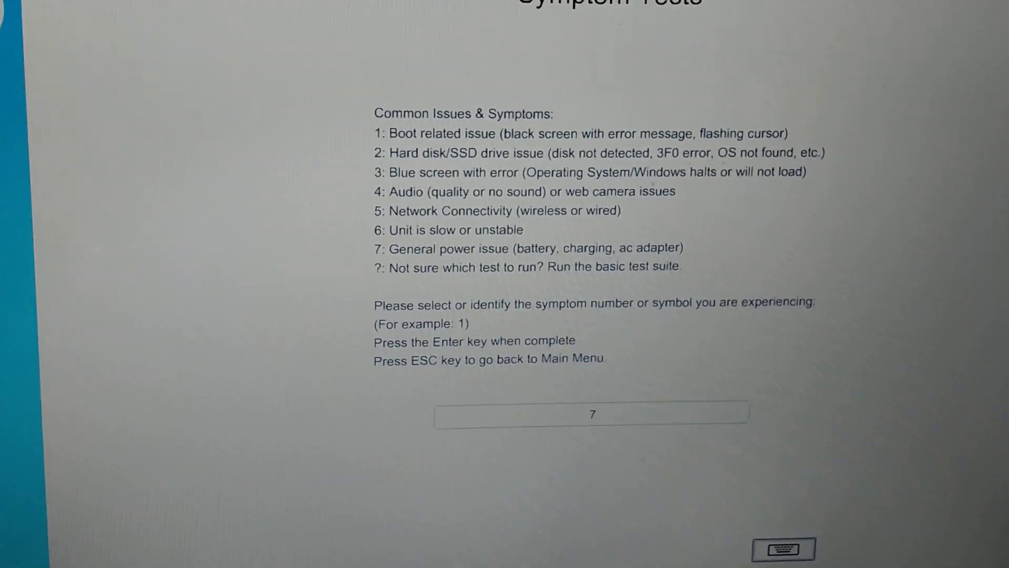
{"action": "key", "text": "enter"}
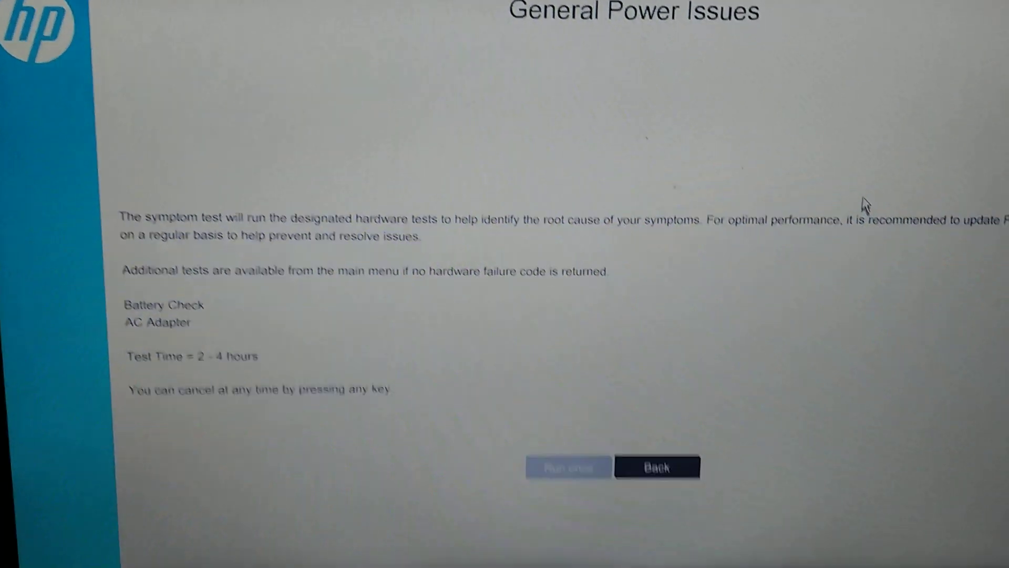
Run the power tests, see Battery Check fail with a failure ID, and return to the symptom list.
{"action": "left_click", "coordinate": [566, 466]}
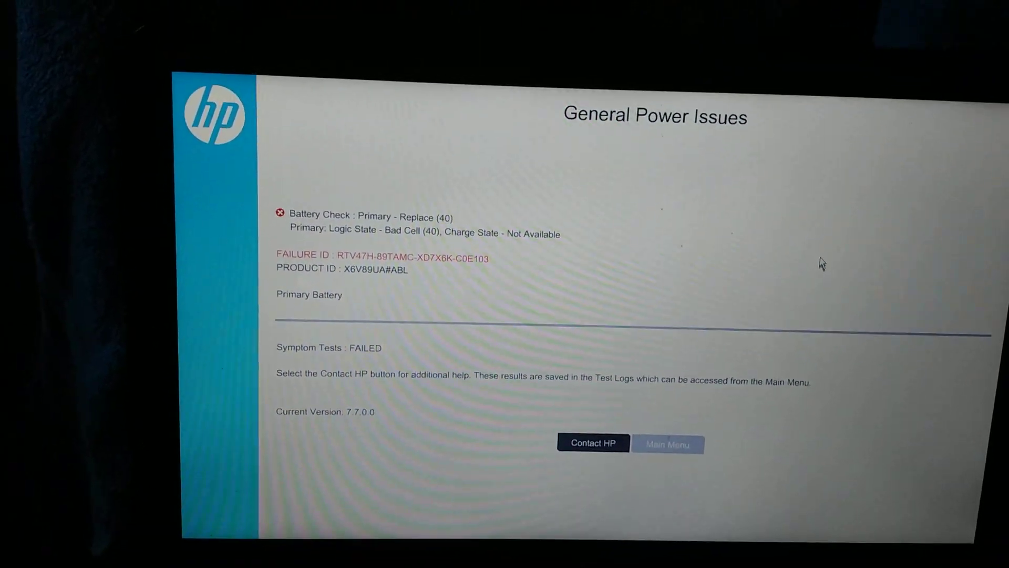
{"action": "left_click", "coordinate": [667, 444]}
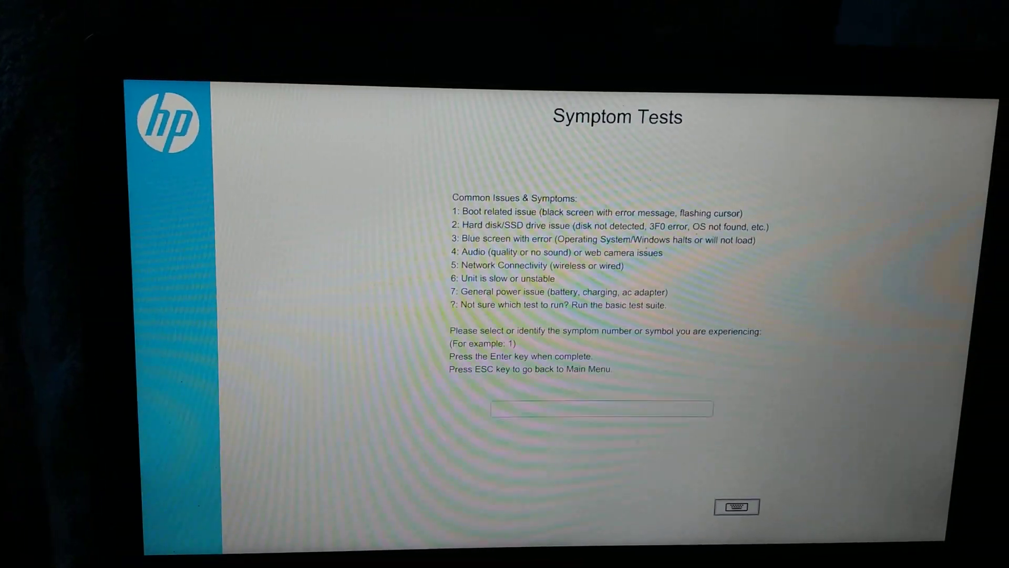
Submit '?' to launch the basic test suite for an uncertain symptom.
{"action": "type", "text": "?"}
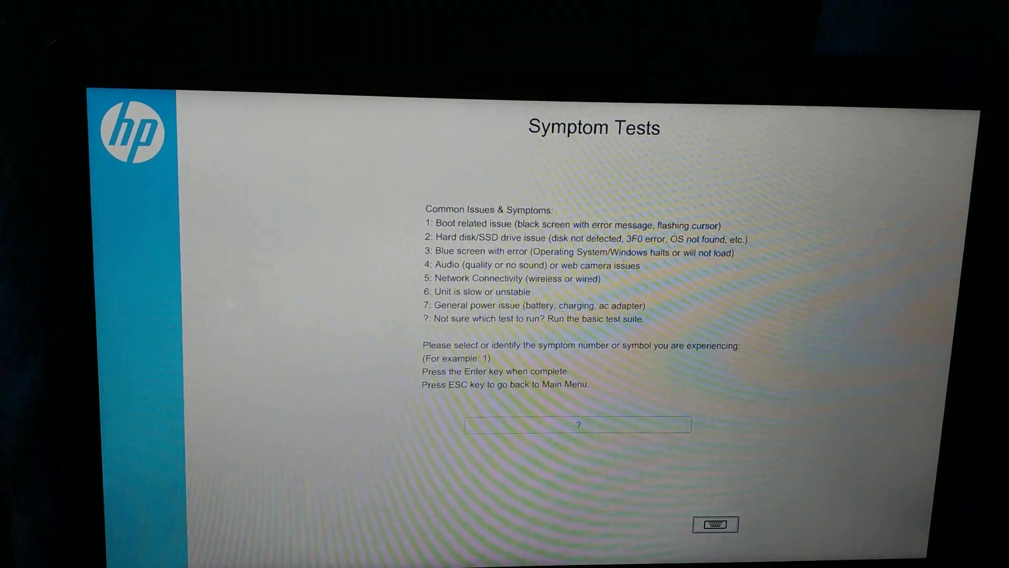
{"action": "key", "text": "Enter"}
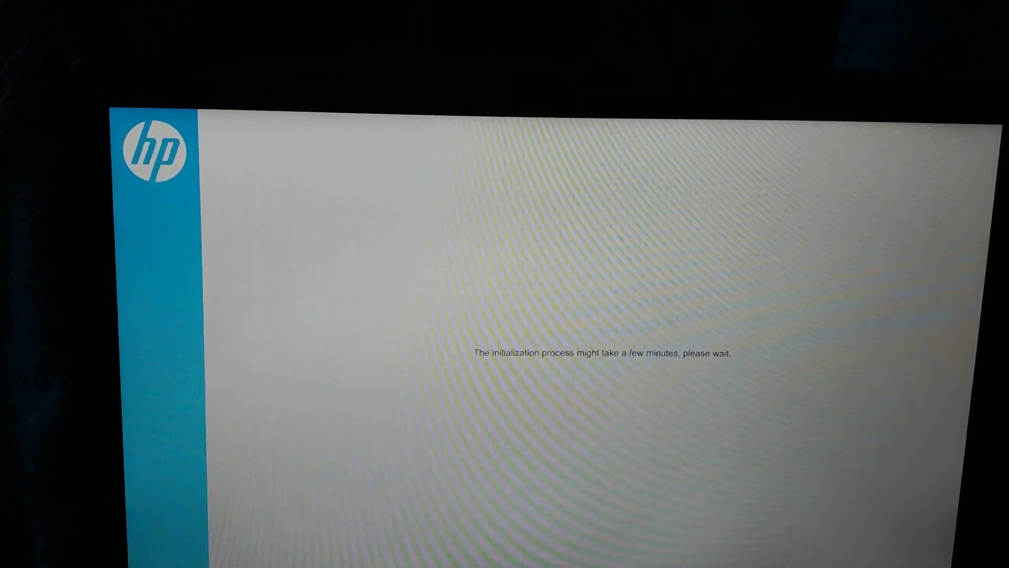